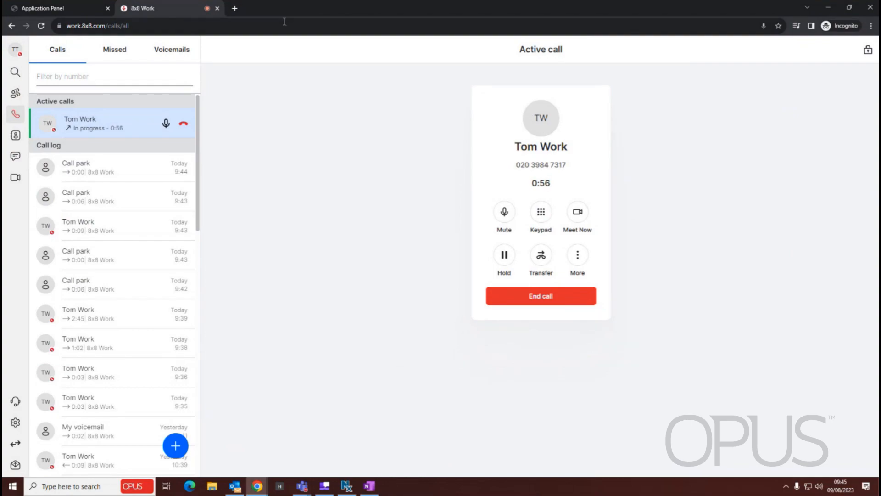
pyautogui.moveTo(242, 358)
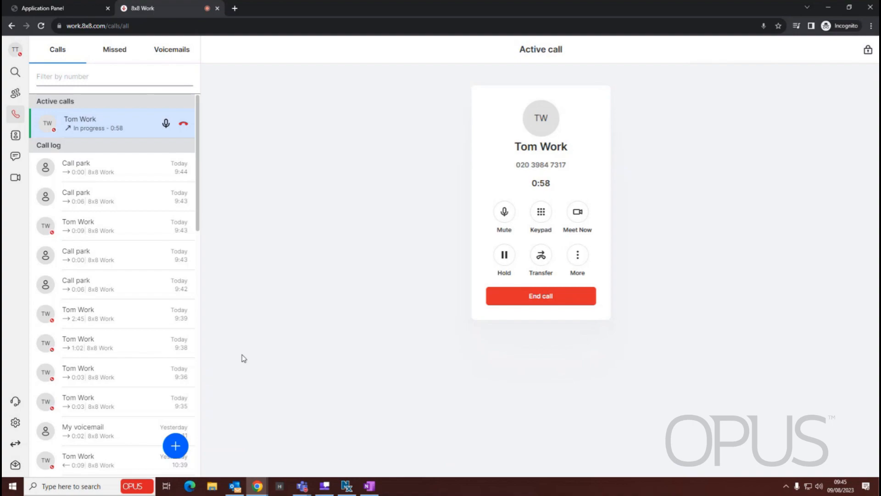
pyautogui.moveTo(210, 116)
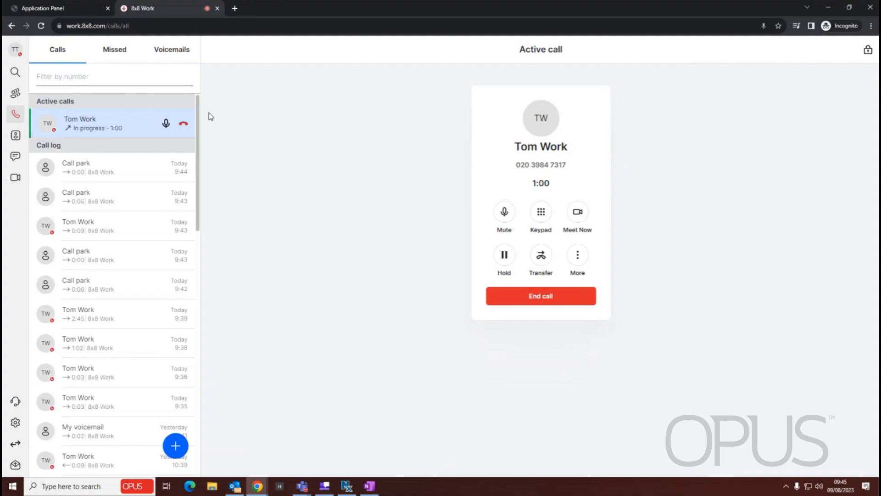
pyautogui.moveTo(376, 115)
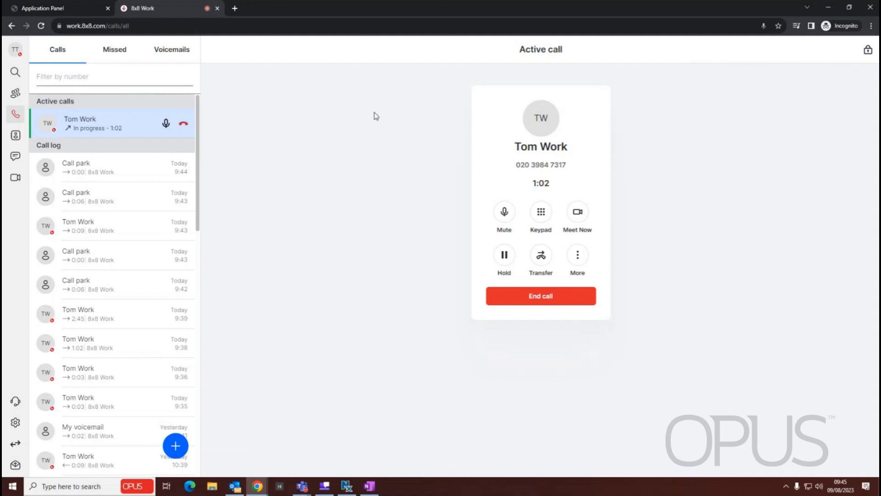
# Choose Add call from the call's More menu and search contacts for 'tom desk'.
pyautogui.click(576, 254)
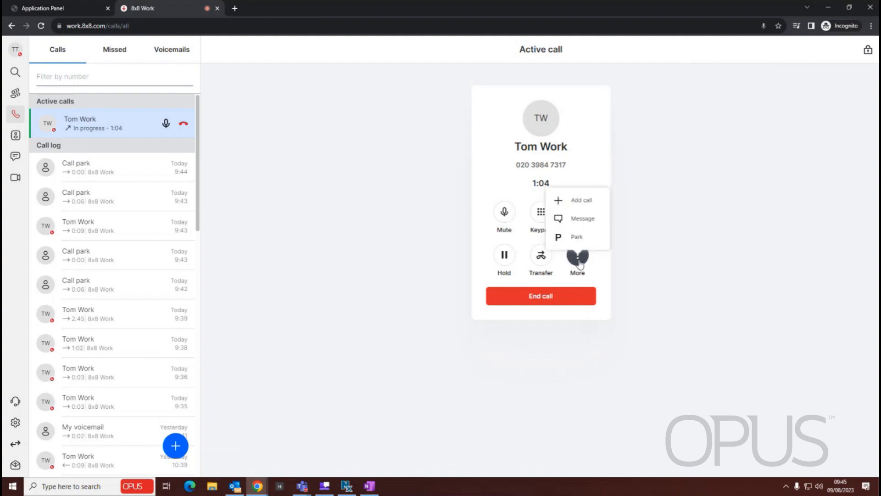
pyautogui.click(580, 200)
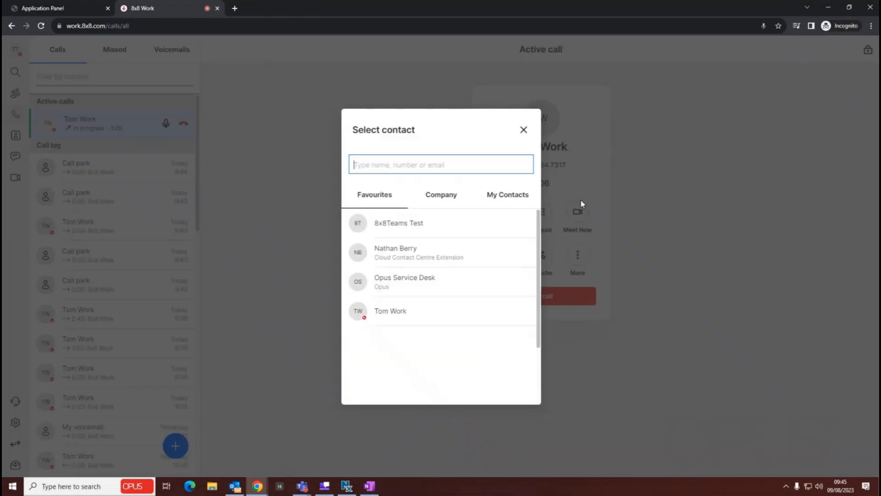
pyautogui.write('t')
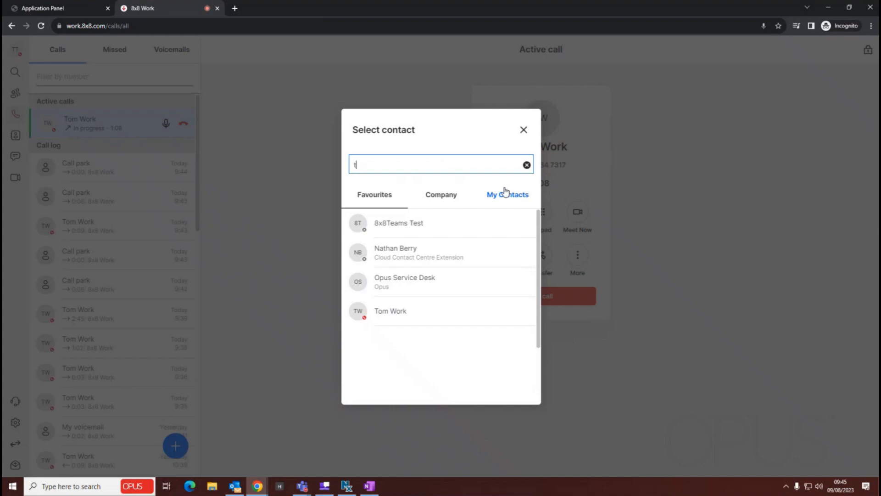
pyautogui.write('om desk')
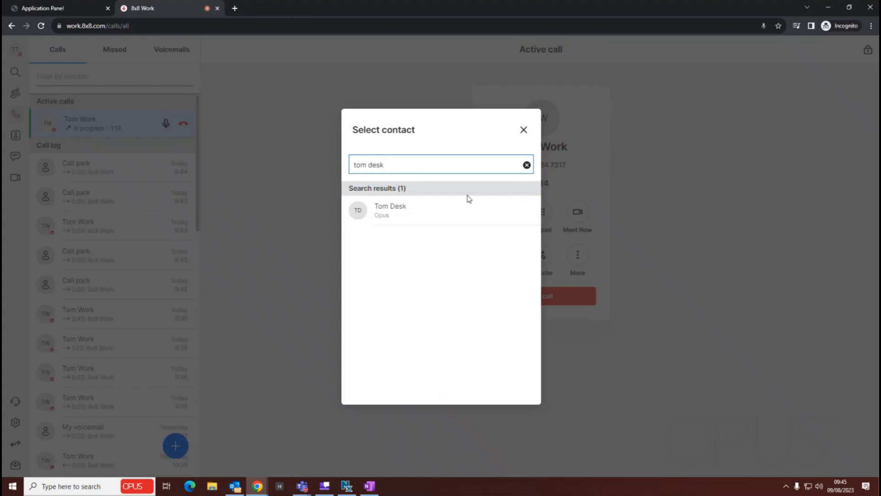
pyautogui.moveTo(528, 212)
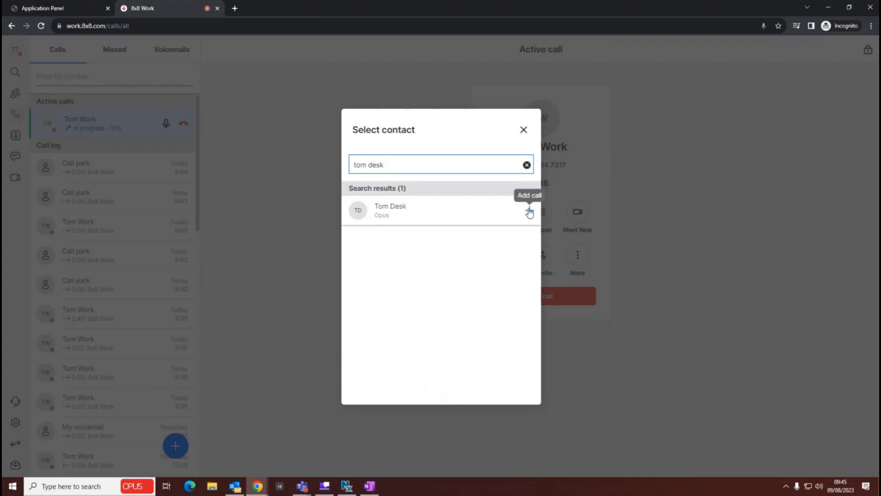
# Place a second call to Tom Desk from the search results.
pyautogui.click(528, 210)
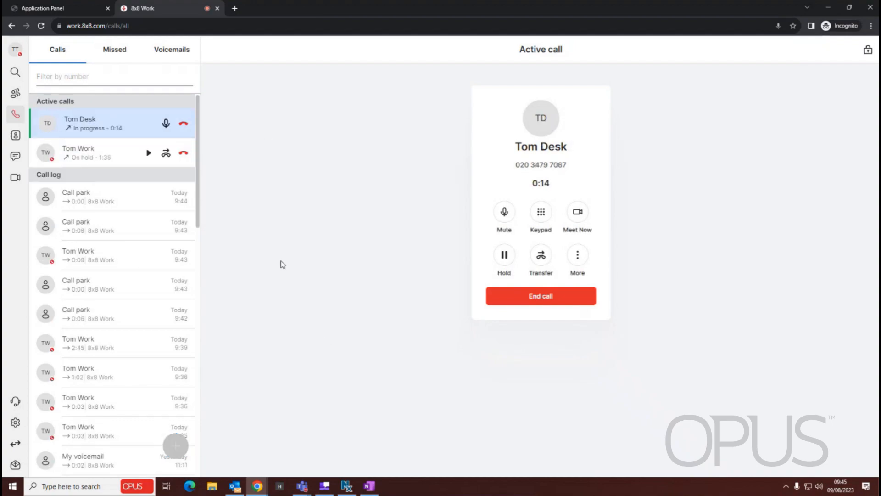
pyautogui.moveTo(147, 152)
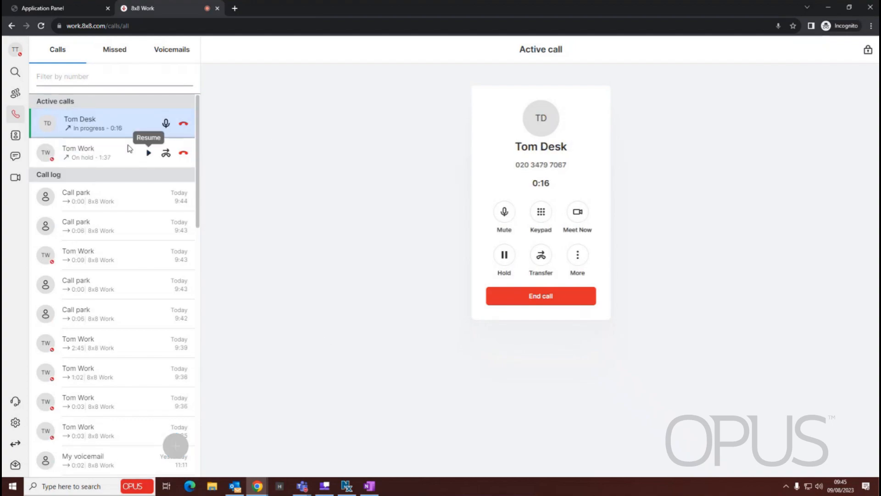
pyautogui.moveTo(237, 177)
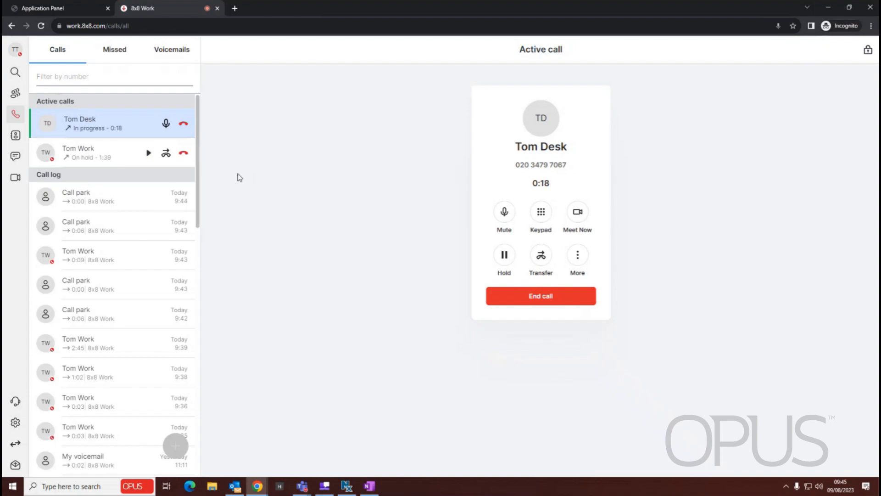
pyautogui.moveTo(145, 173)
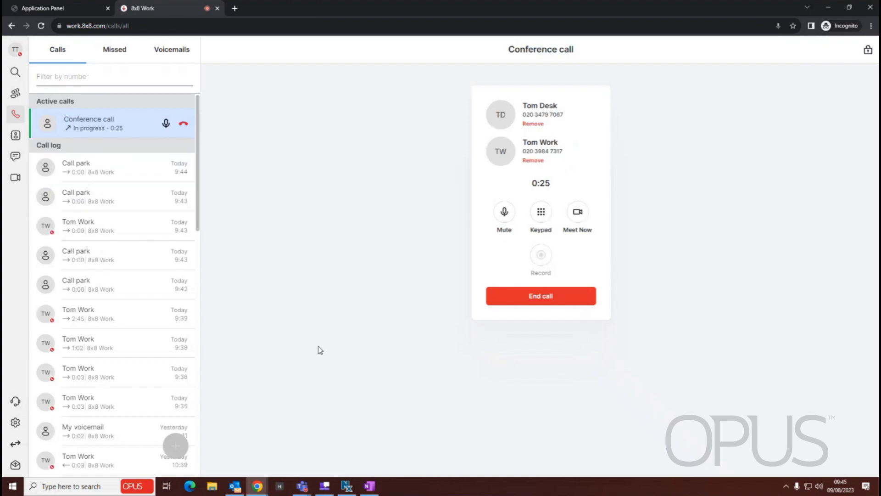
pyautogui.moveTo(429, 257)
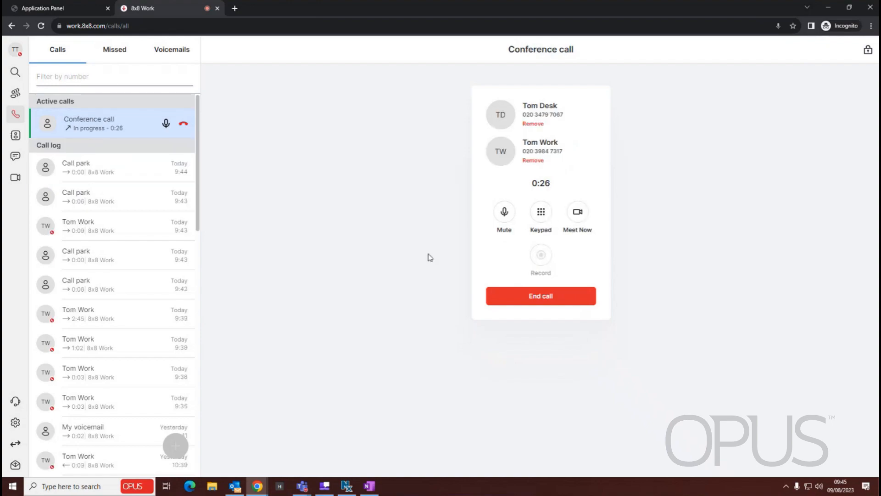
pyautogui.moveTo(390, 307)
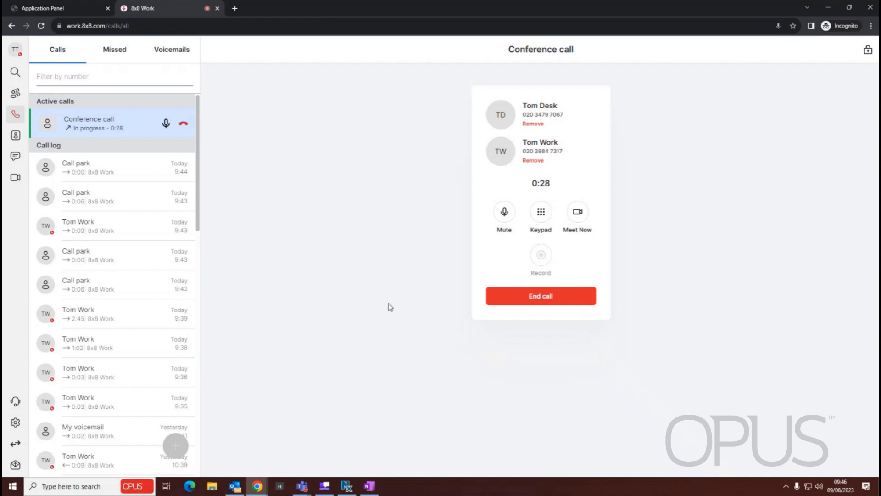
pyautogui.moveTo(570, 70)
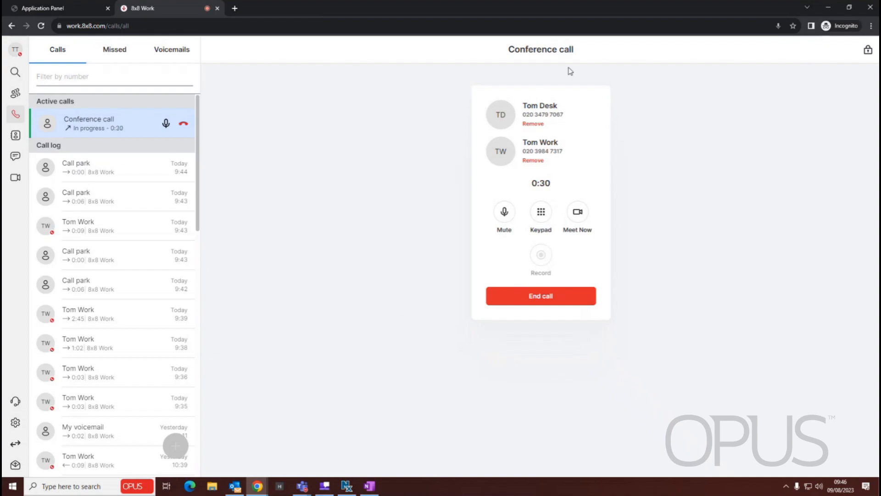
pyautogui.moveTo(425, 80)
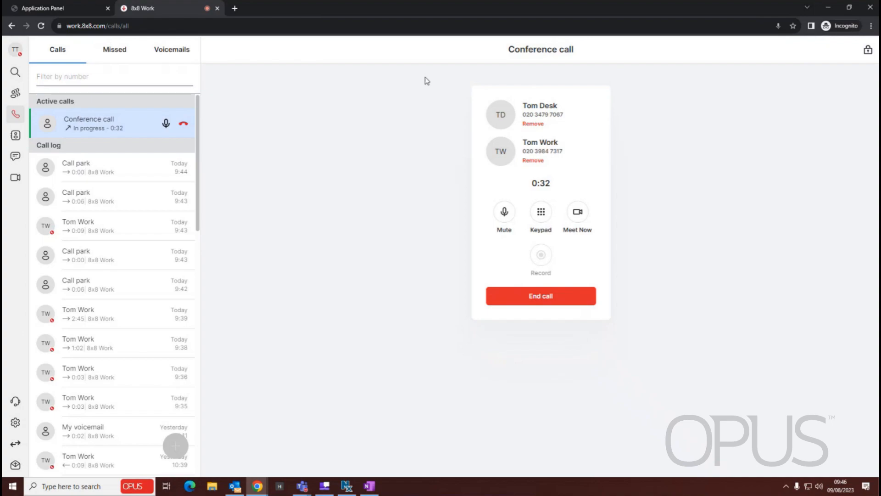
pyautogui.moveTo(553, 178)
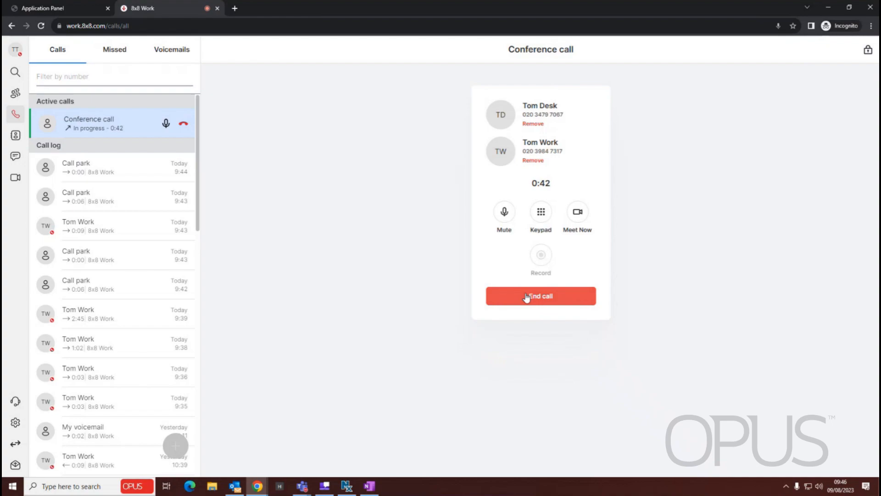
# End the conference call to bring up the End conference call? prompt.
pyautogui.click(540, 296)
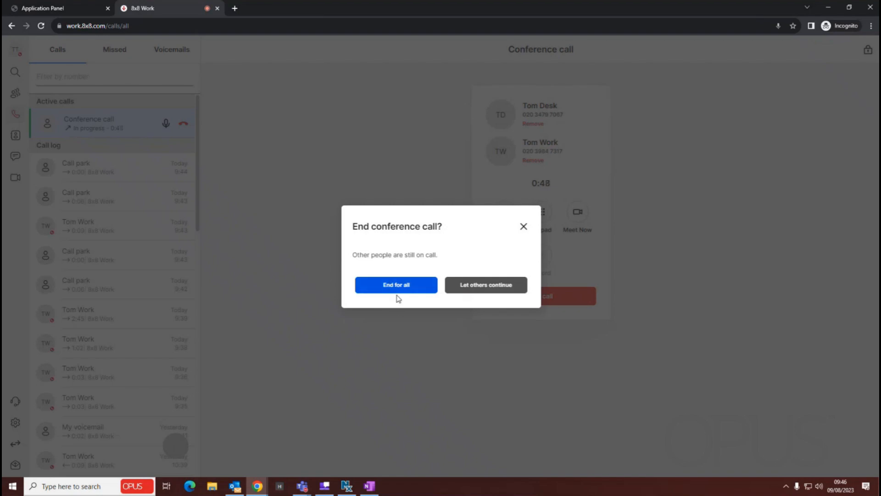
pyautogui.moveTo(385, 318)
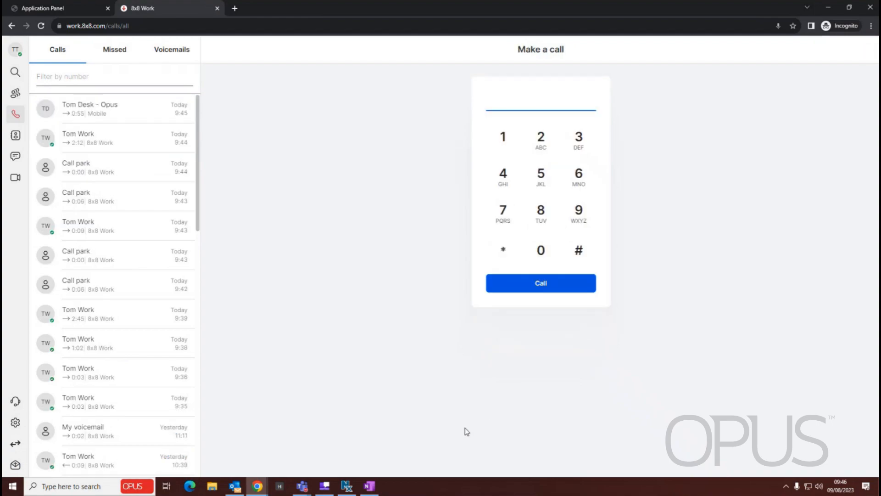
pyautogui.moveTo(417, 359)
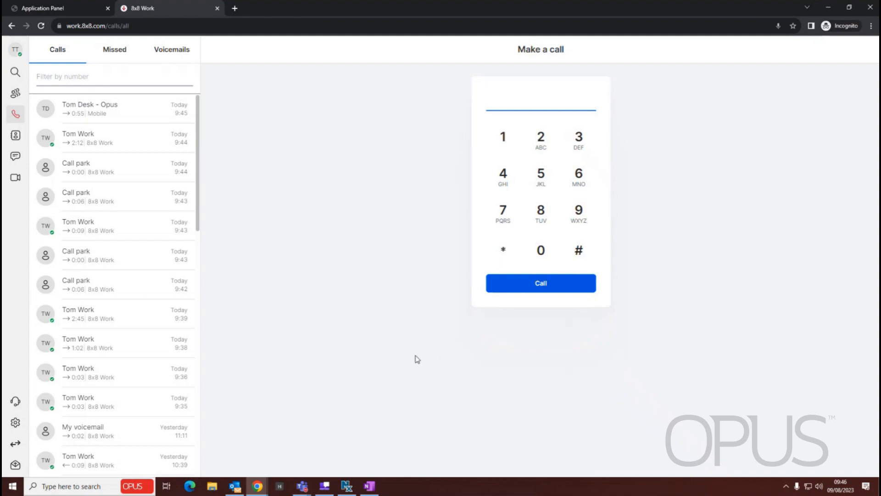
pyautogui.moveTo(330, 158)
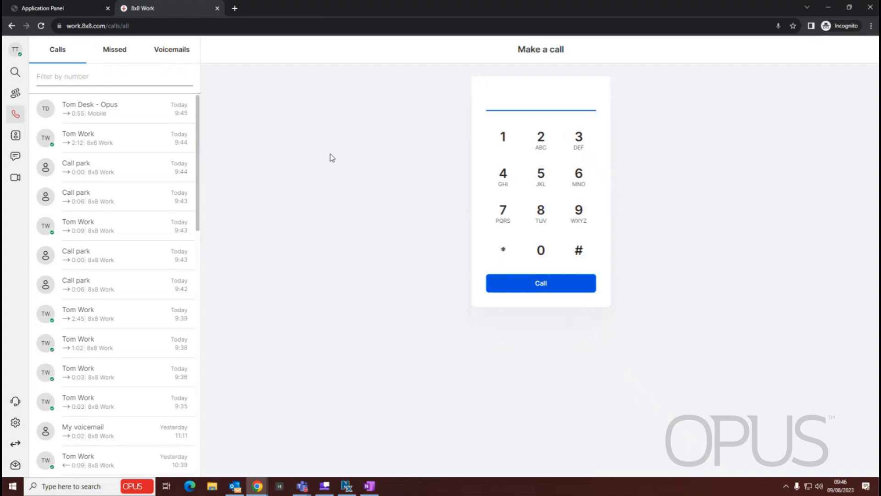
# Focus the number field on the Make a call dialpad.
pyautogui.click(540, 101)
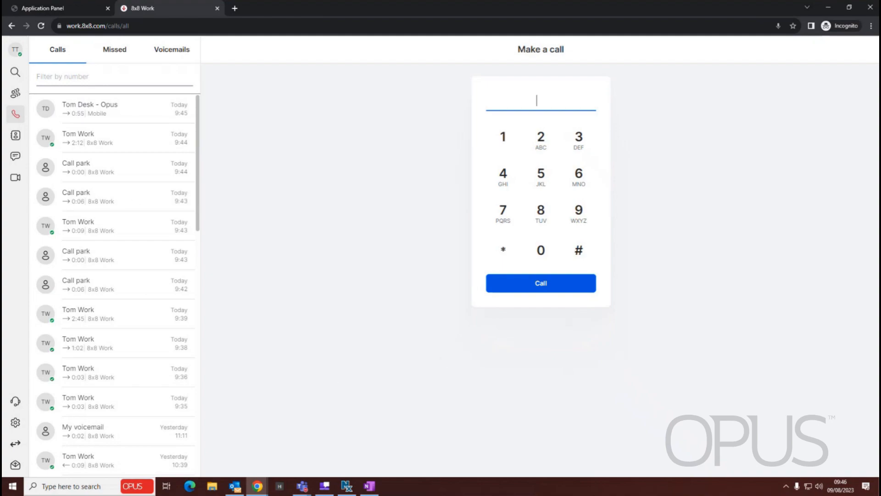